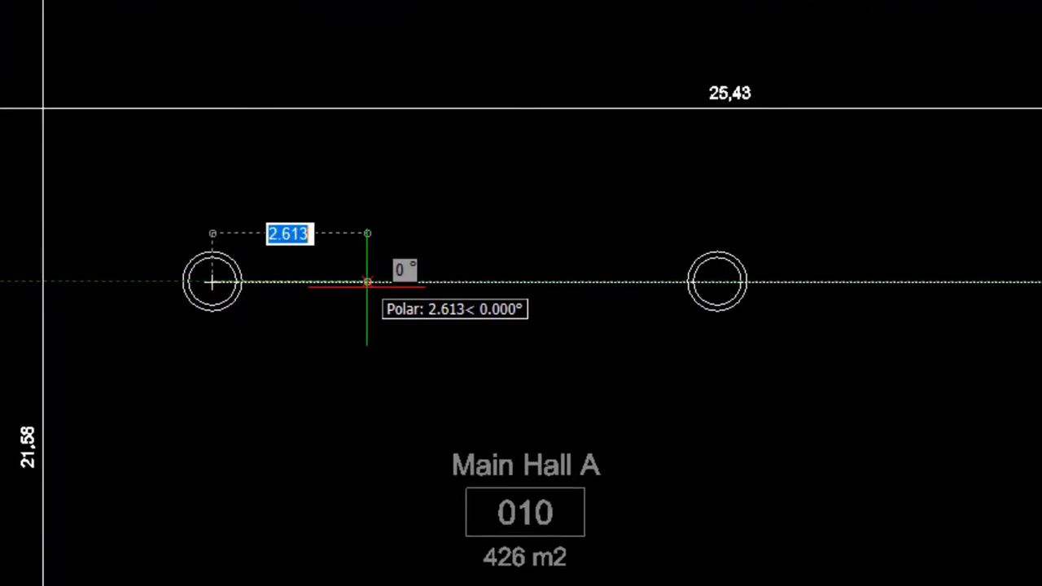
{"action": "mouse_move", "coordinate": [381, 283]}
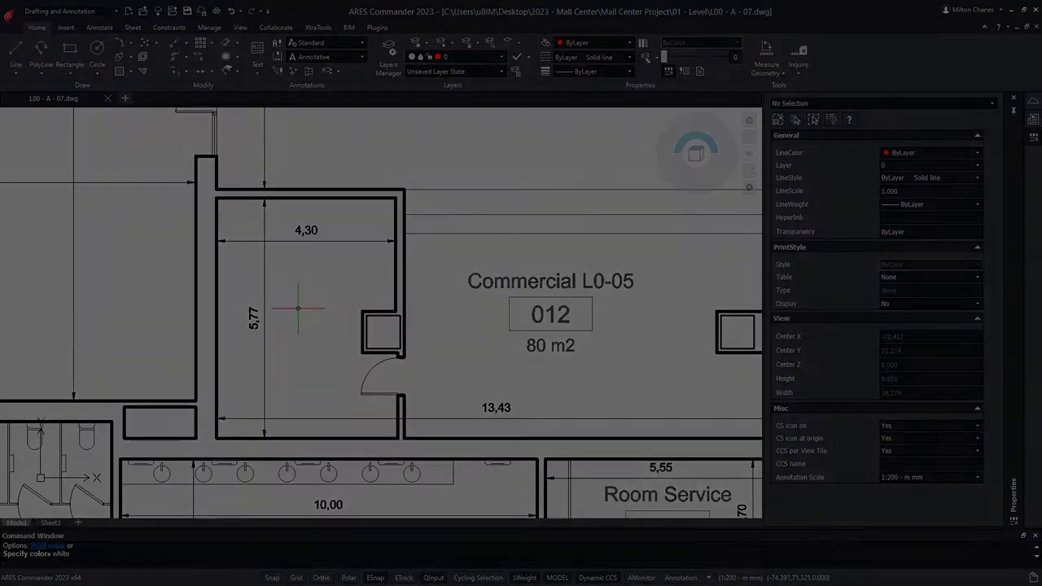
Launch the Hatch command from the Home ribbon to fill the Commercial L0-05 room.
{"action": "left_click", "coordinate": [389, 56]}
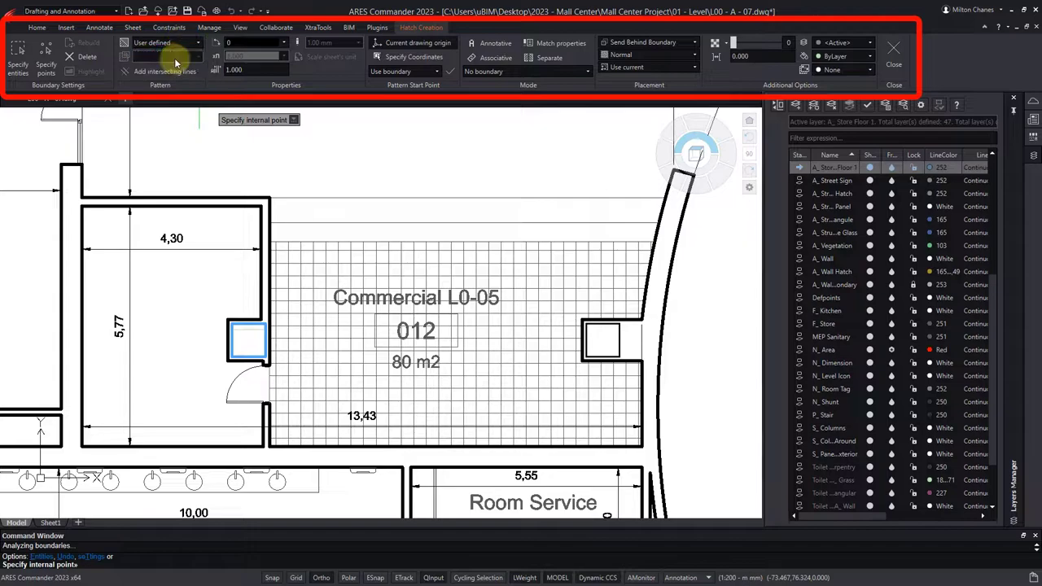
Switch the hatch pattern type to Predefined and pick a pattern from the dropdown.
{"action": "left_click", "coordinate": [198, 42]}
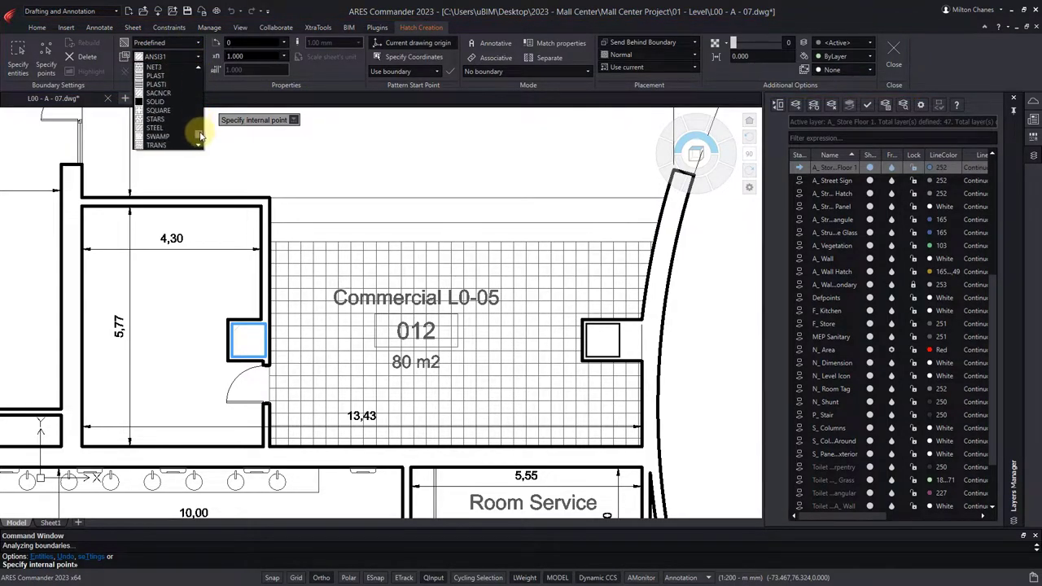
{"action": "left_click", "coordinate": [155, 102]}
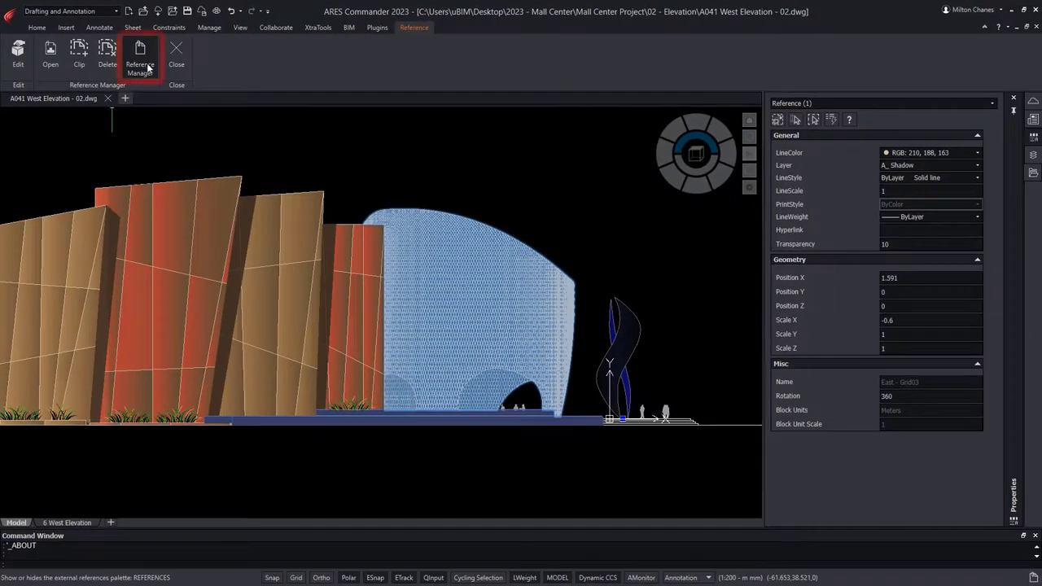
Open the Reference Manager palette listing the West Elevation's external references.
{"action": "left_click", "coordinate": [140, 57]}
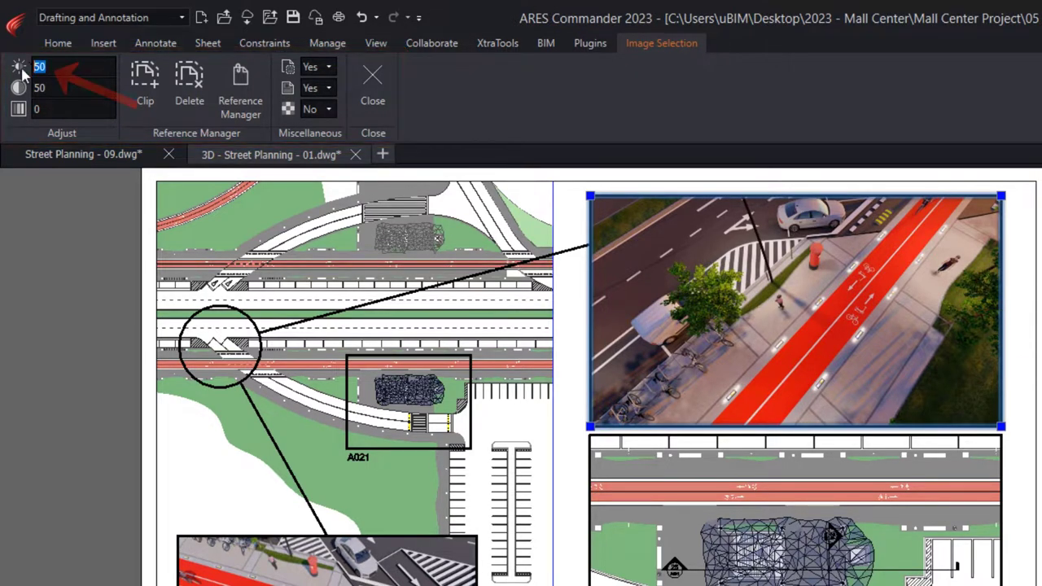
Set image brightness to 60, then select the Structure Data table in S00 - A - 02.dwg.
{"action": "type", "text": "60"}
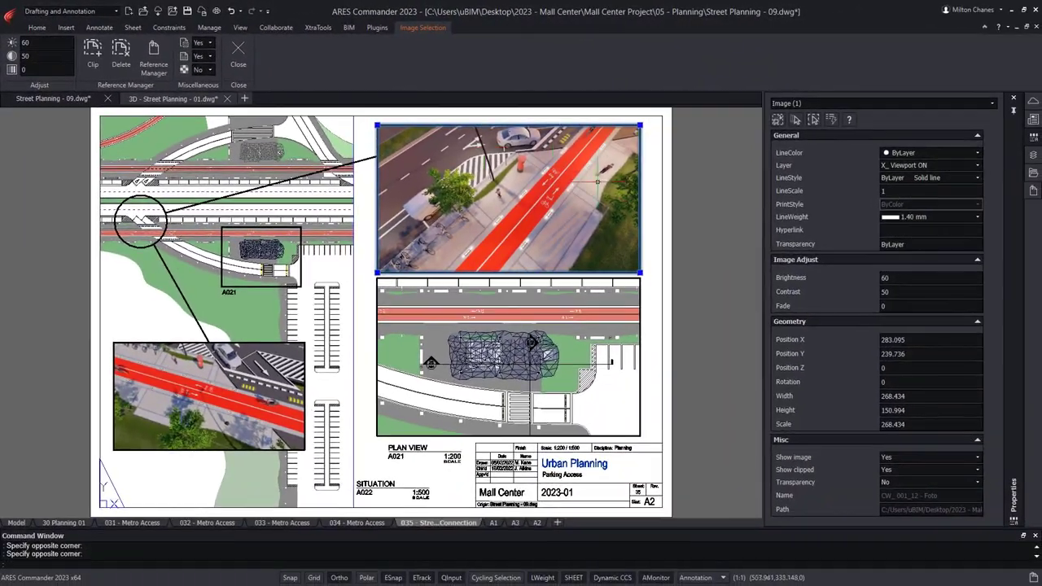
{"action": "left_click", "coordinate": [292, 99]}
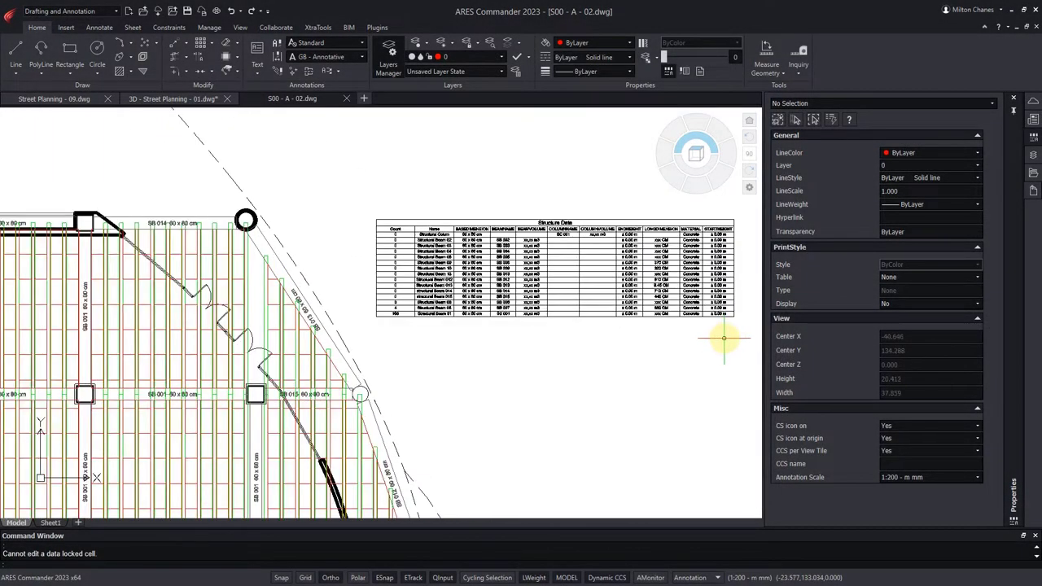
{"action": "left_click", "coordinate": [407, 244]}
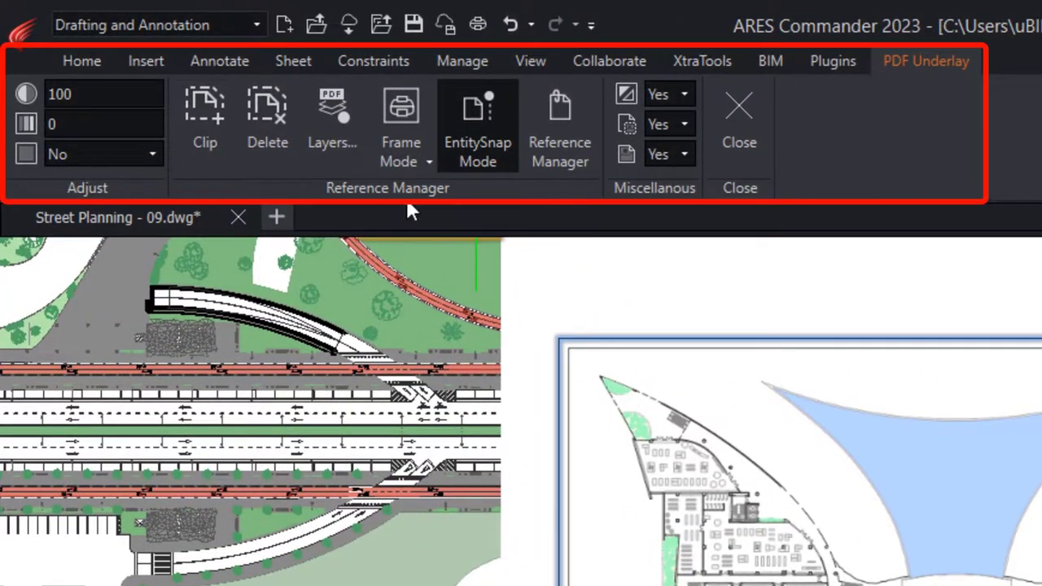
Open the Layers list of the Mall Center 2023 - Level 0 - 1 underlay and scroll through it.
{"action": "left_click", "coordinate": [333, 122]}
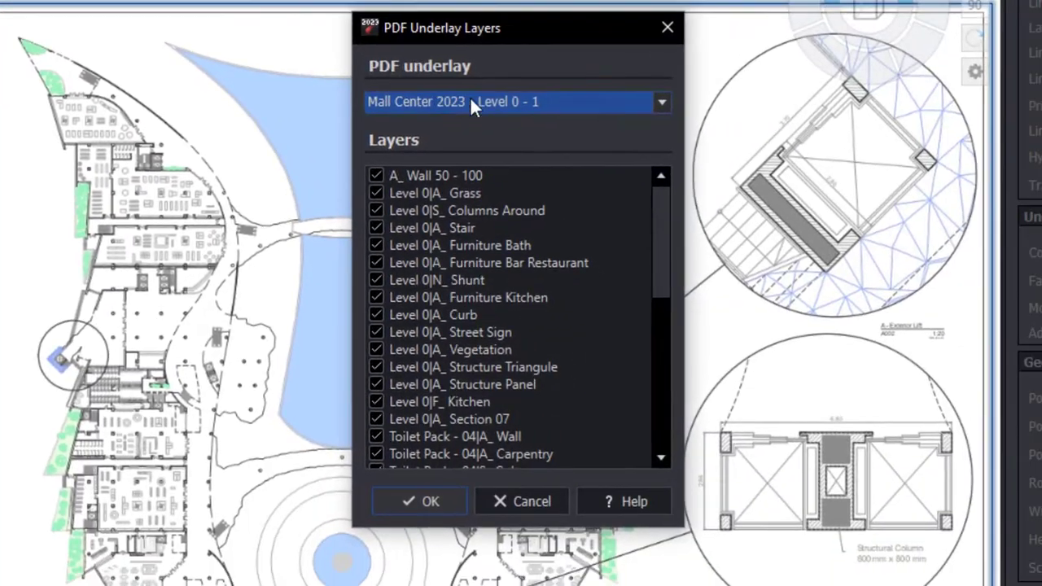
{"action": "scroll", "scroll_direction": "down", "scroll_amount": 3}
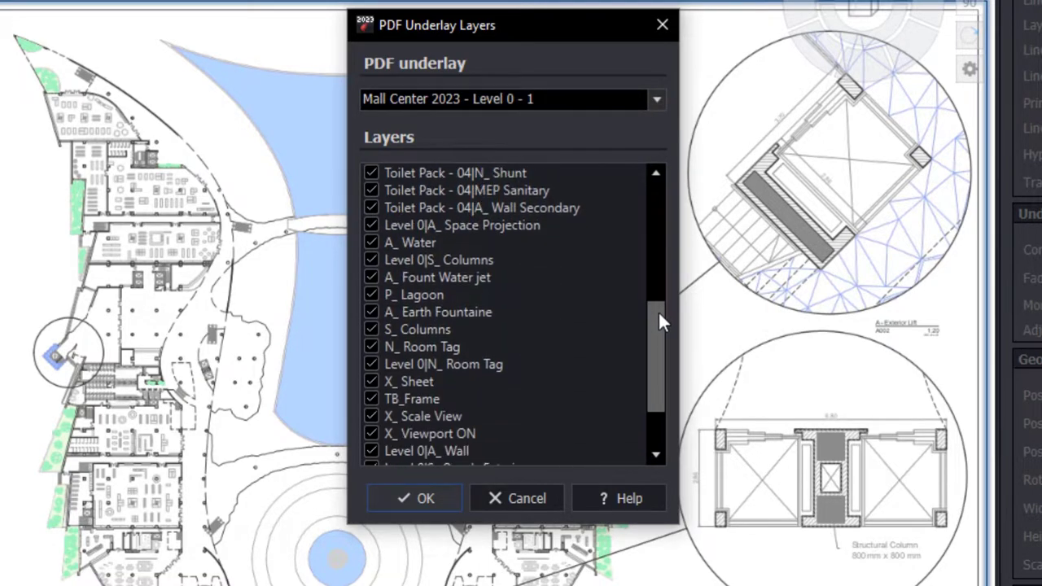
{"action": "left_click", "coordinate": [414, 499]}
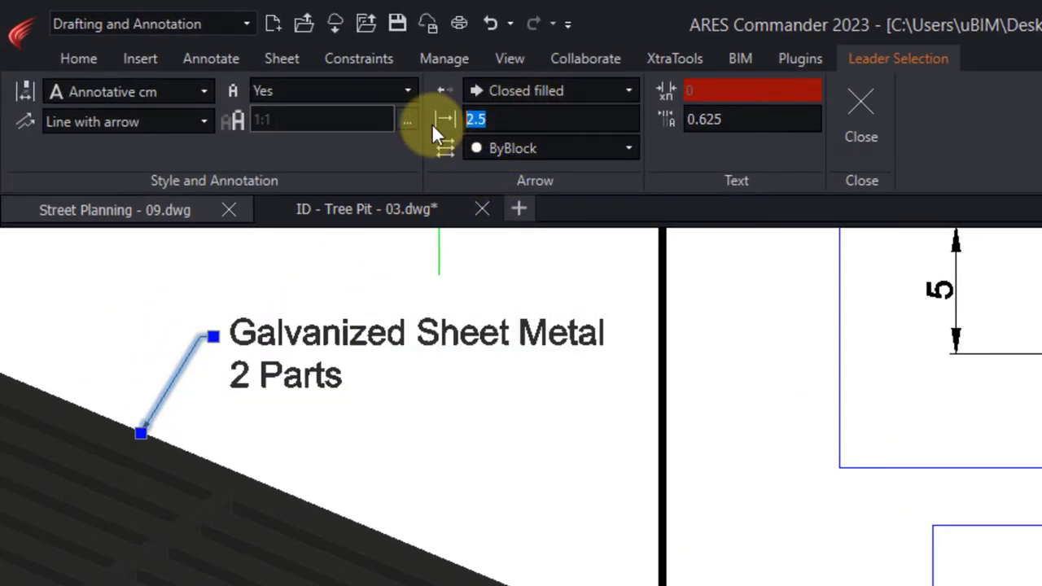
Enter 5 as the Galvanized Sheet Metal leader's arrow size, replacing 2.5.
{"action": "type", "text": "5"}
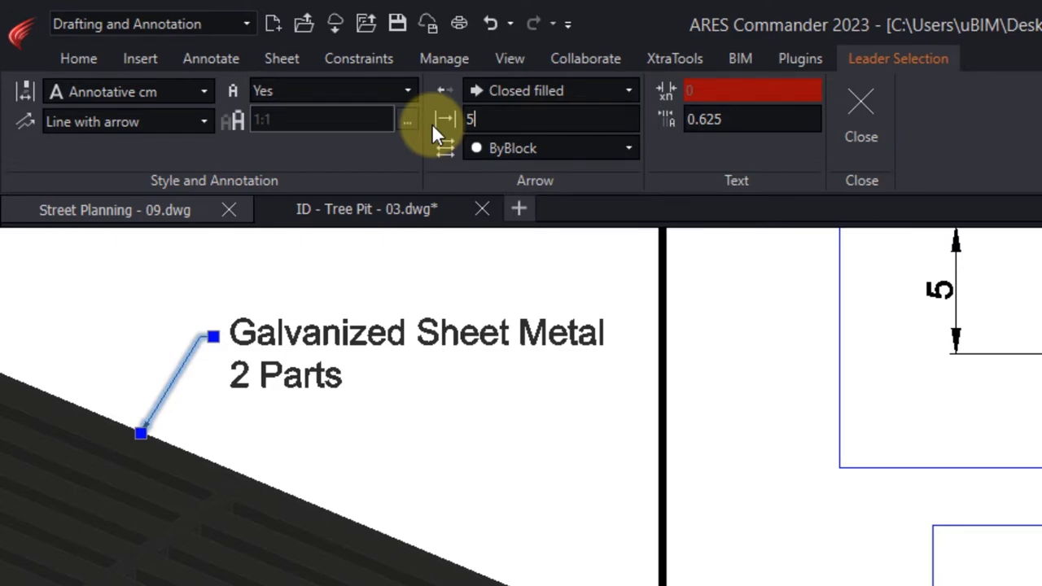